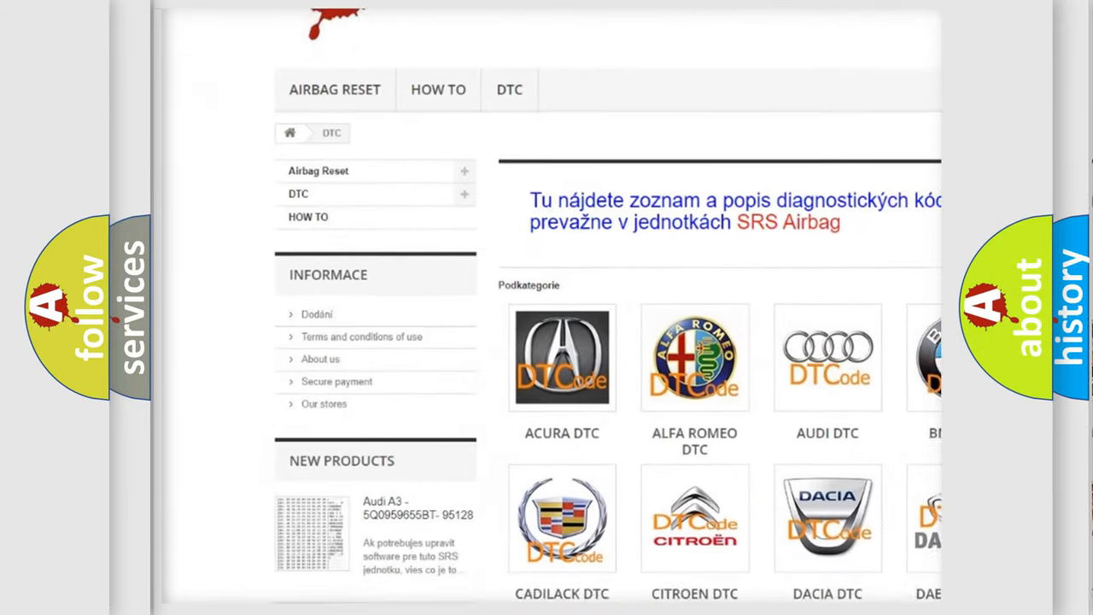
pyautogui.scroll(-3)
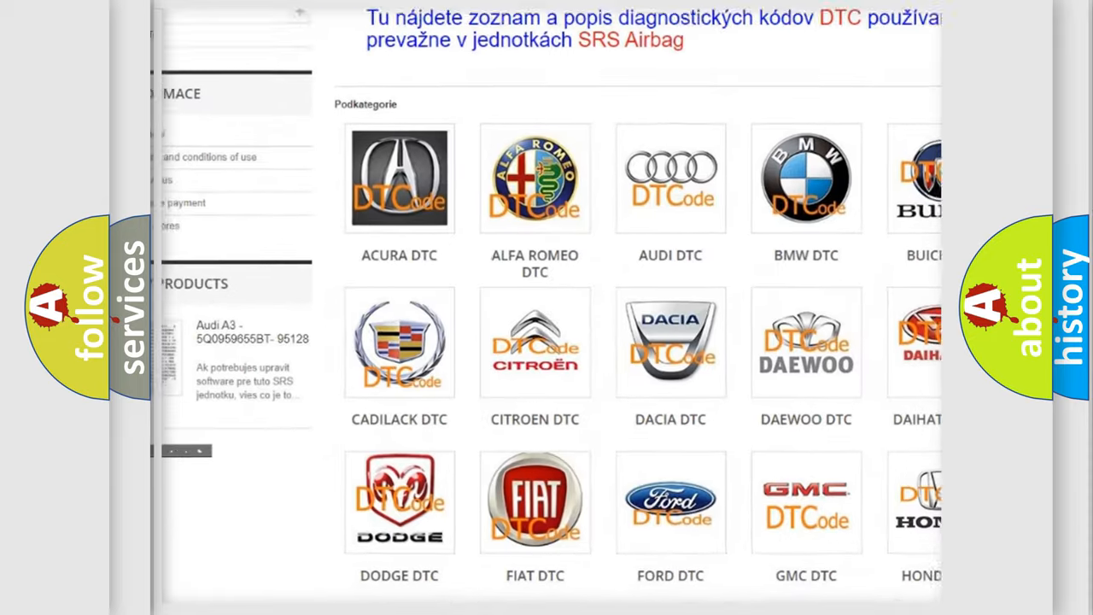
pyautogui.scroll(-3)
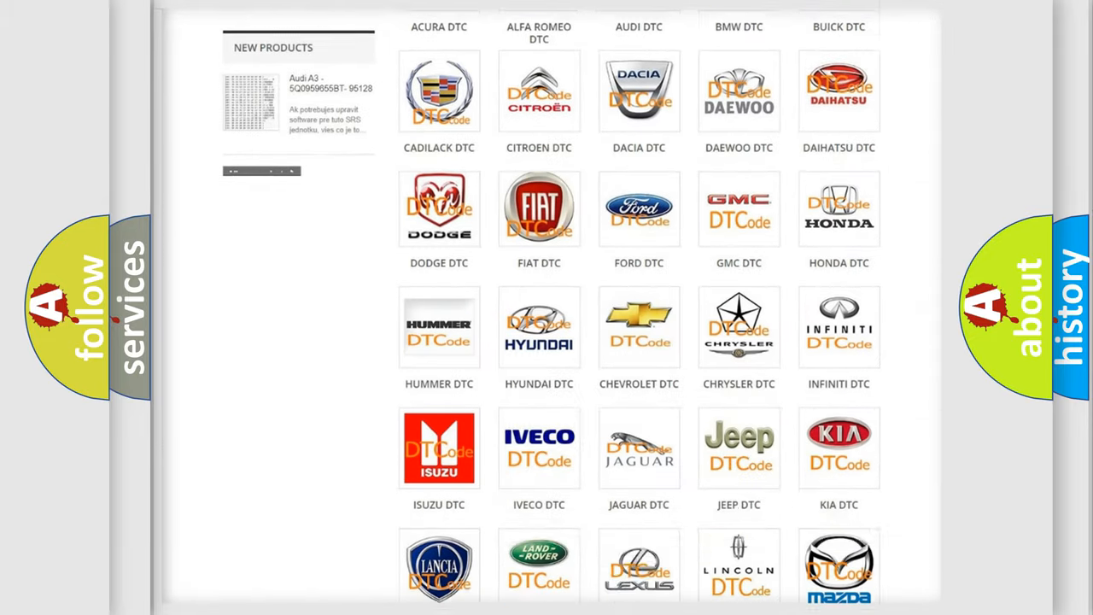
pyautogui.scroll(-3)
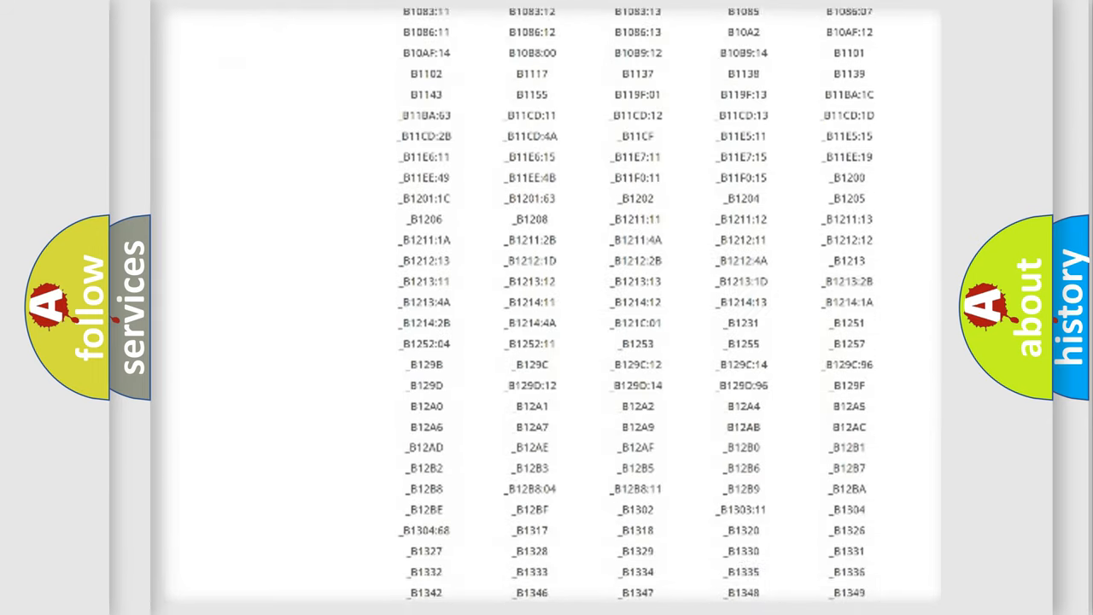
pyautogui.scroll(-3)
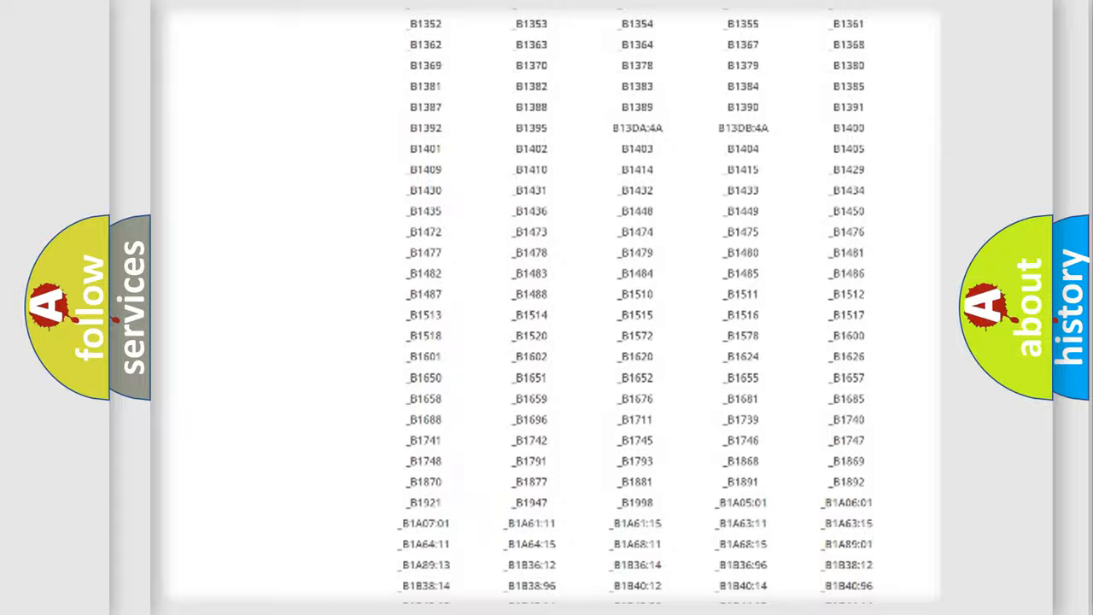
pyautogui.scroll(3)
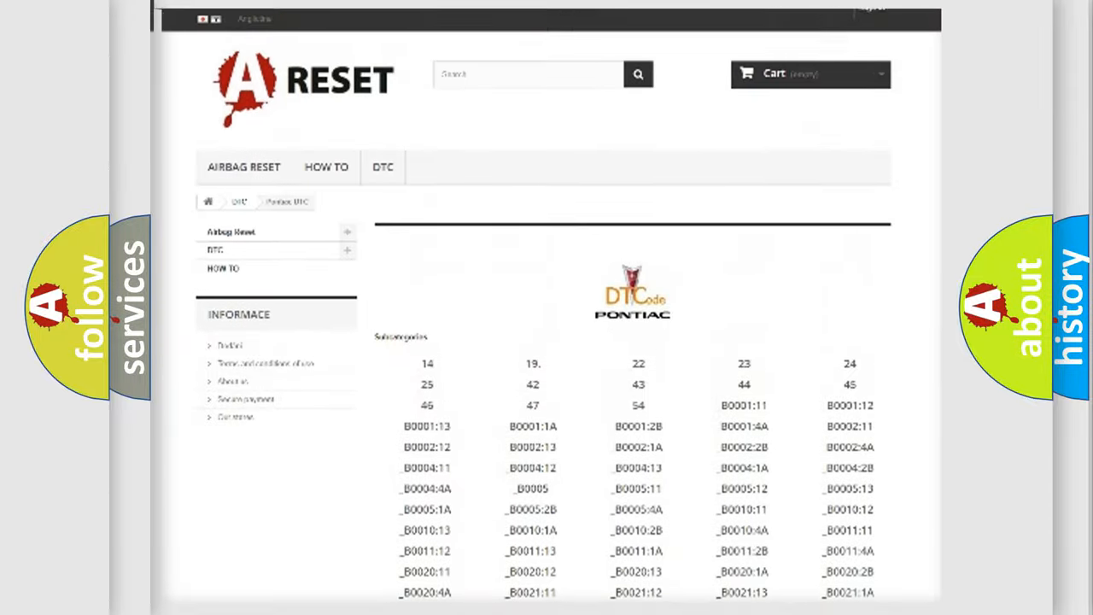